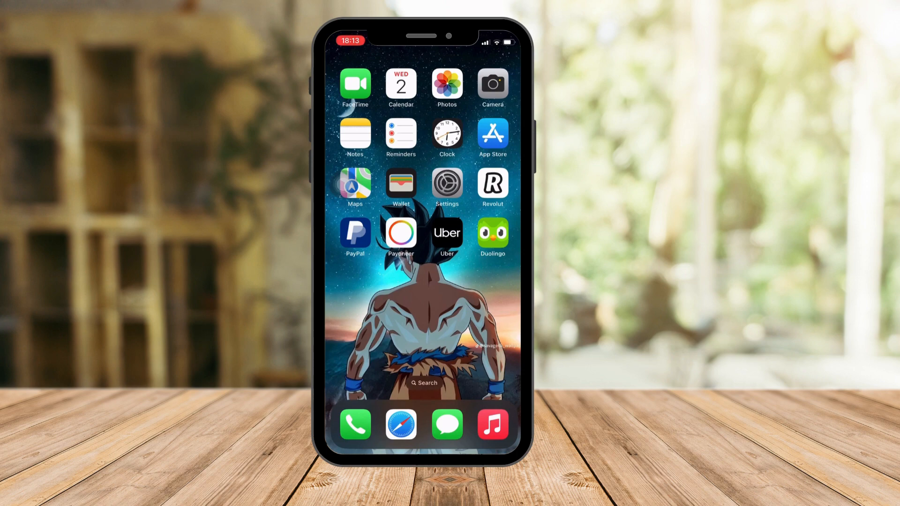
Go from the home screen into iOS Settings and enter the General section
{"action": "left_click", "coordinate": [446, 186]}
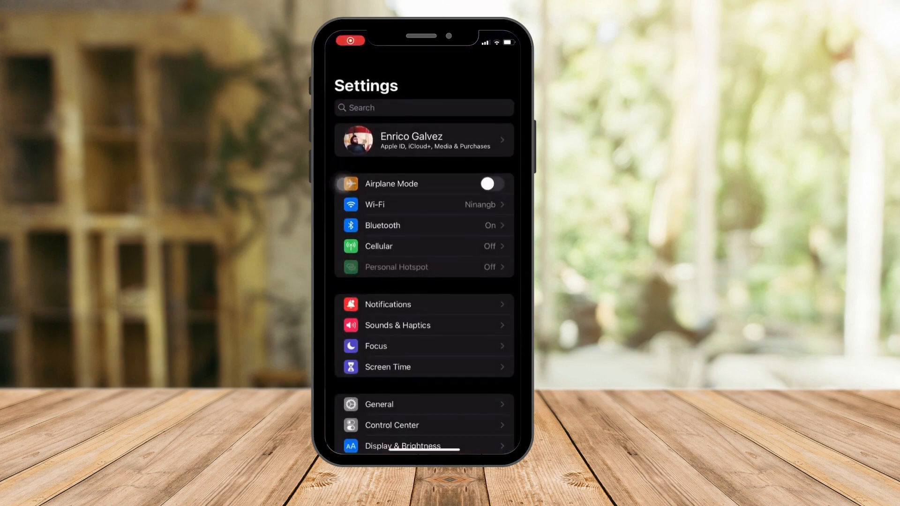
{"action": "scroll", "scroll_direction": "down", "scroll_amount": 3}
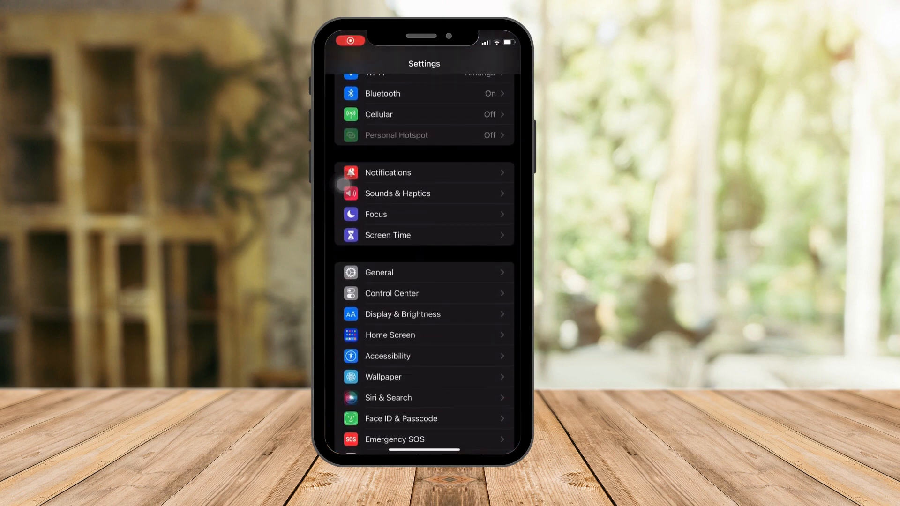
{"action": "left_click", "coordinate": [379, 271]}
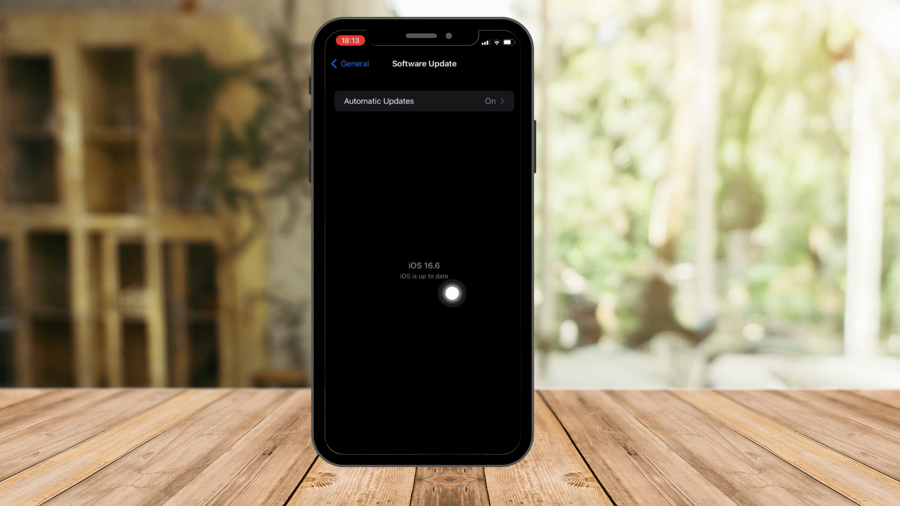
{"action": "mouse_move", "coordinate": [487, 343]}
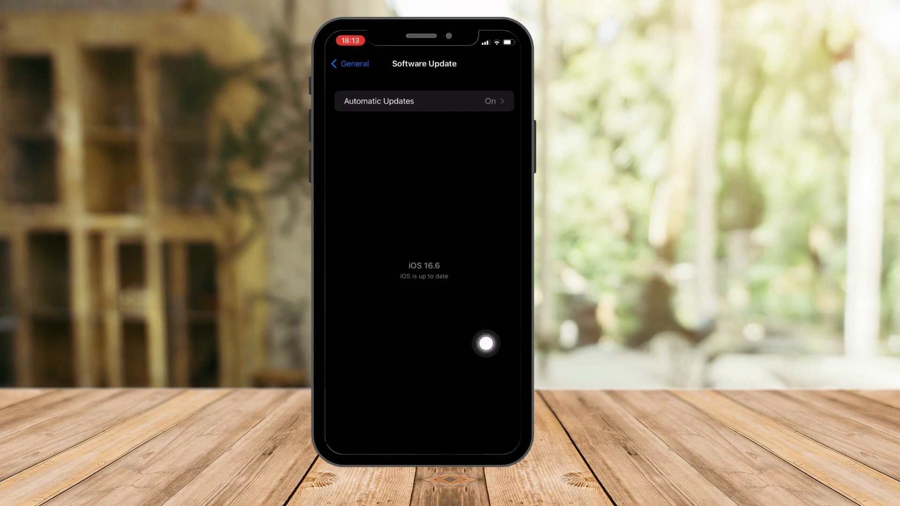
{"action": "mouse_move", "coordinate": [505, 267]}
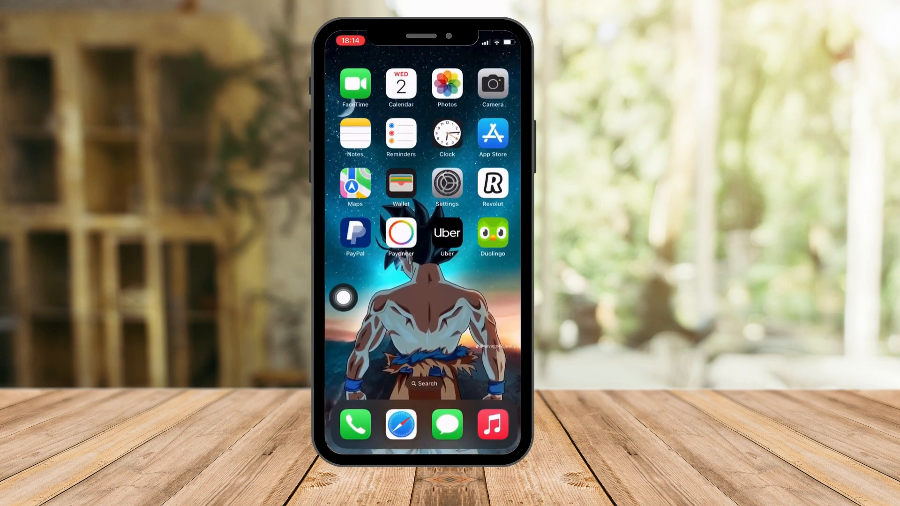
Launch Duolingo and land on the Section 1: Rookie learning path with Unit 1
{"action": "left_click", "coordinate": [492, 236]}
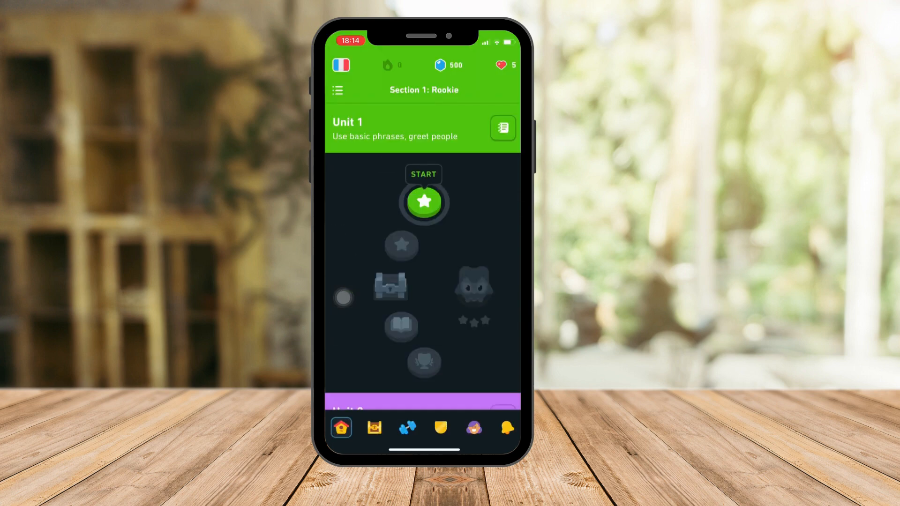
{"action": "scroll", "scroll_direction": "down", "scroll_amount": 3}
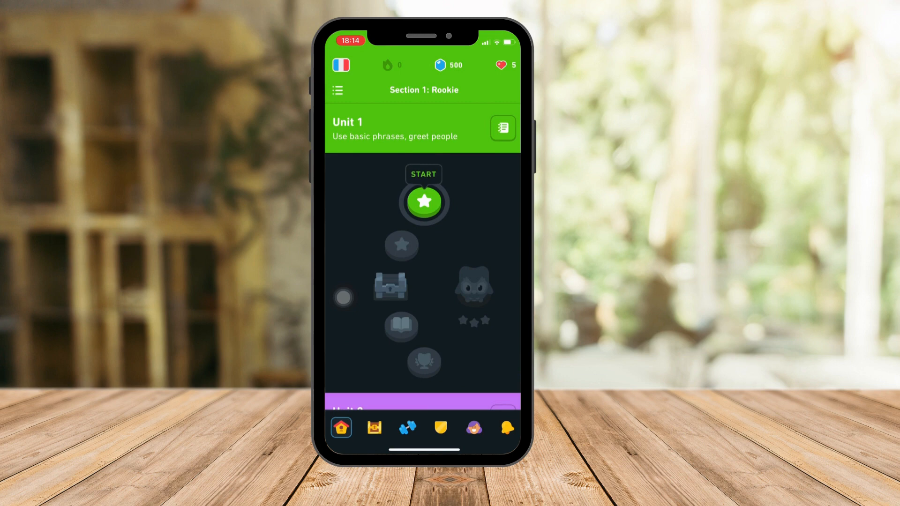
{"action": "left_click", "coordinate": [473, 427]}
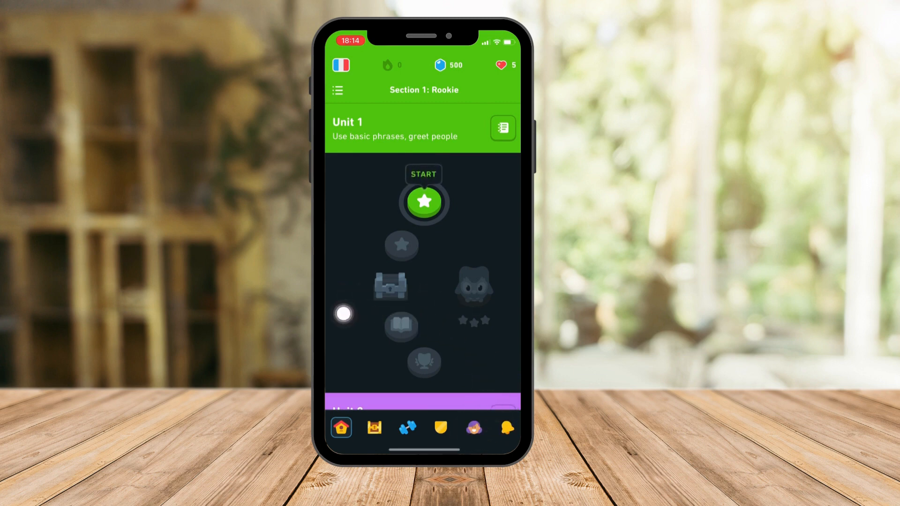
Switch to the Profile page showing the account's statistics and achievements
{"action": "left_click", "coordinate": [474, 428]}
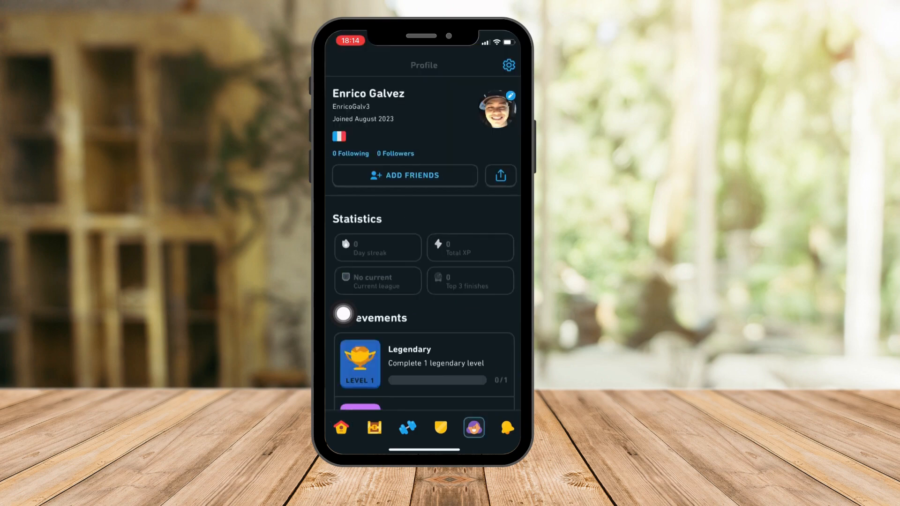
{"action": "scroll", "scroll_direction": "down", "scroll_amount": 3}
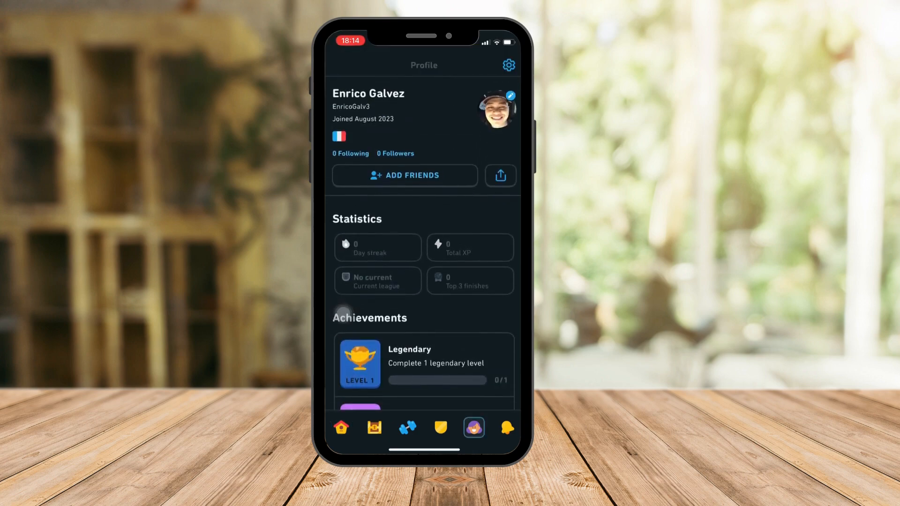
{"action": "left_click", "coordinate": [507, 65]}
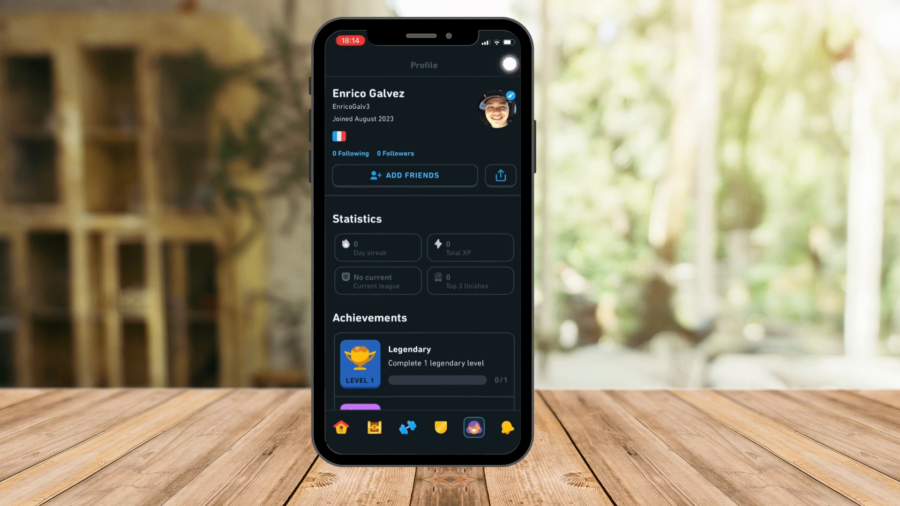
{"action": "left_click", "coordinate": [506, 63]}
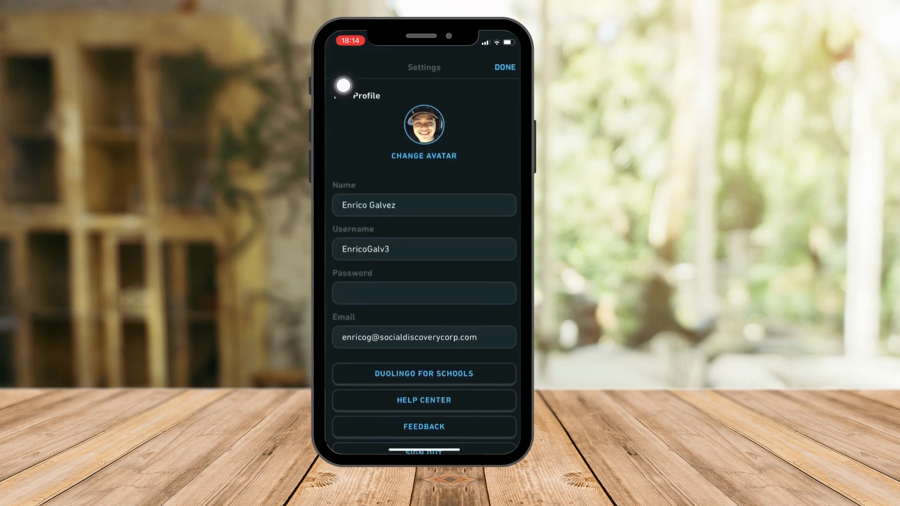
{"action": "left_click", "coordinate": [424, 293]}
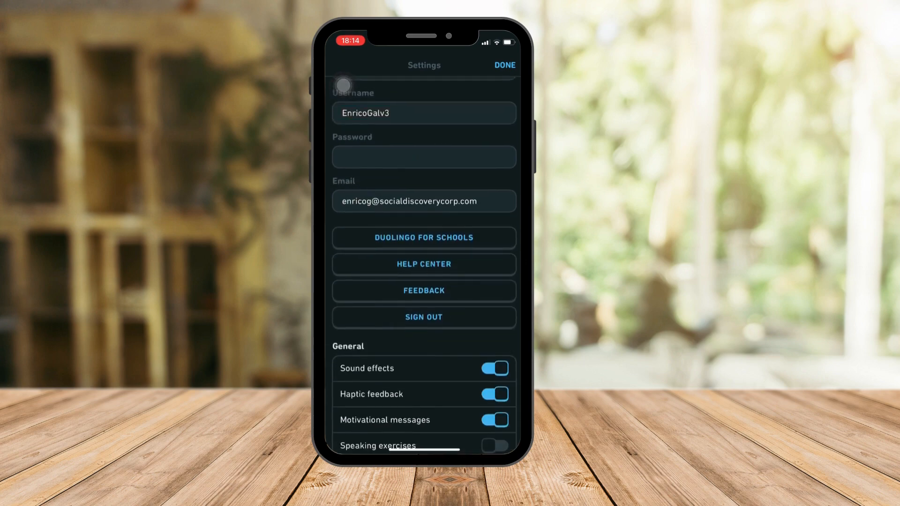
{"action": "scroll", "scroll_direction": "down", "scroll_amount": 3}
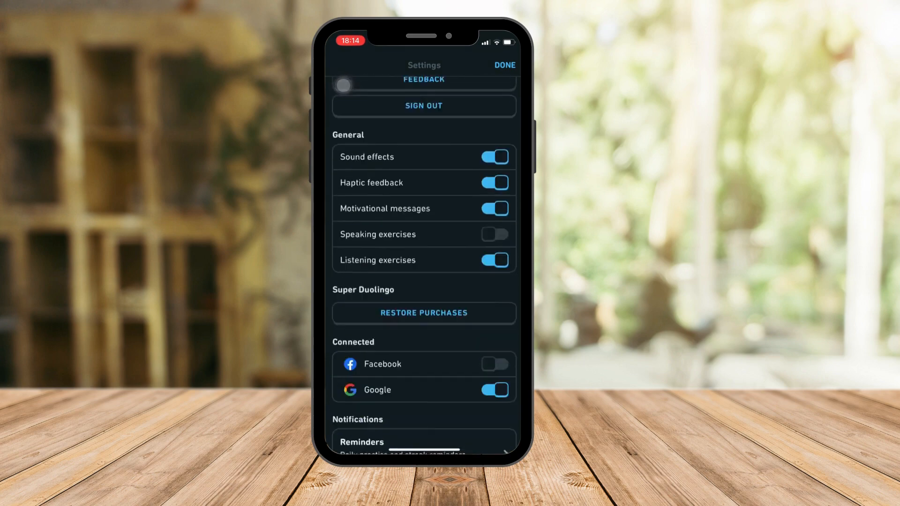
{"action": "scroll", "scroll_direction": "up", "scroll_amount": 3}
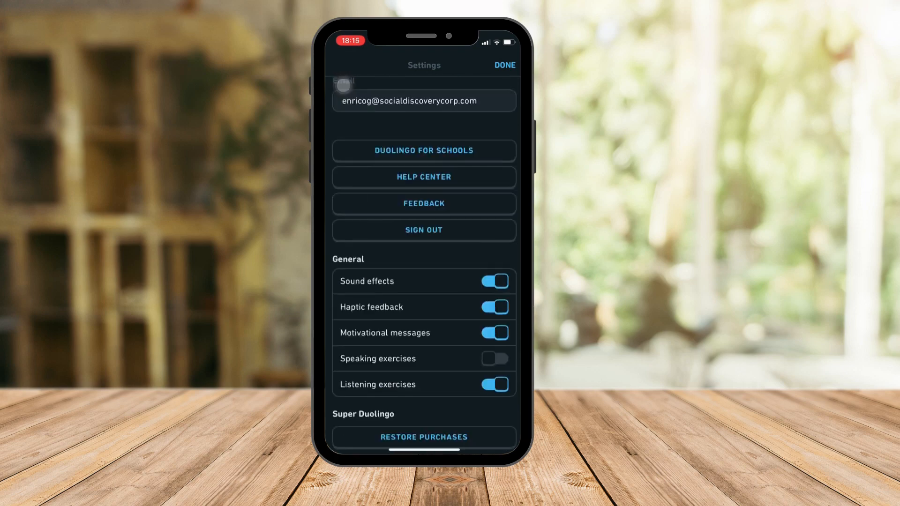
{"action": "left_click", "coordinate": [503, 65]}
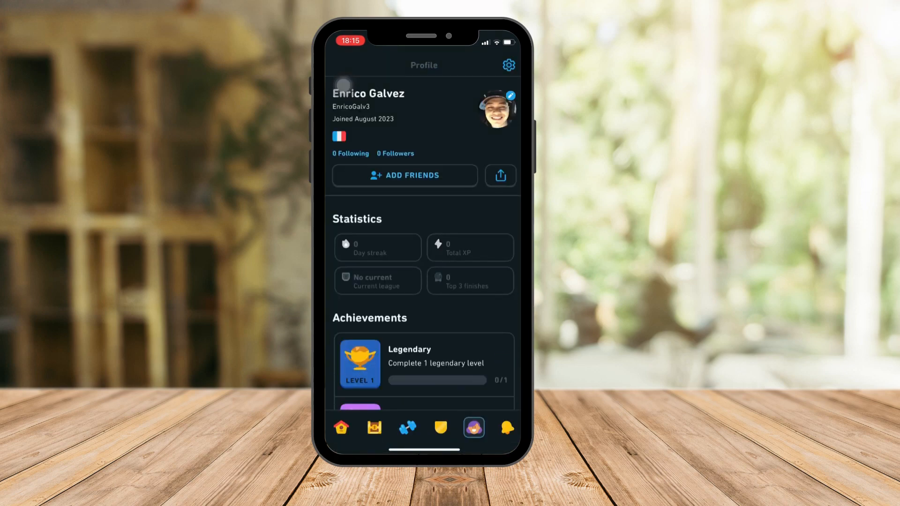